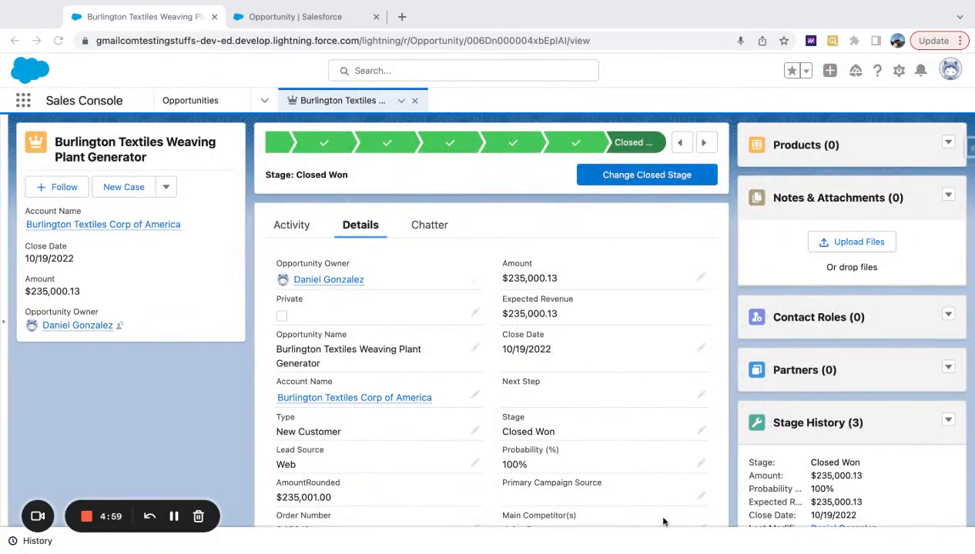
mouse_move(562, 465)
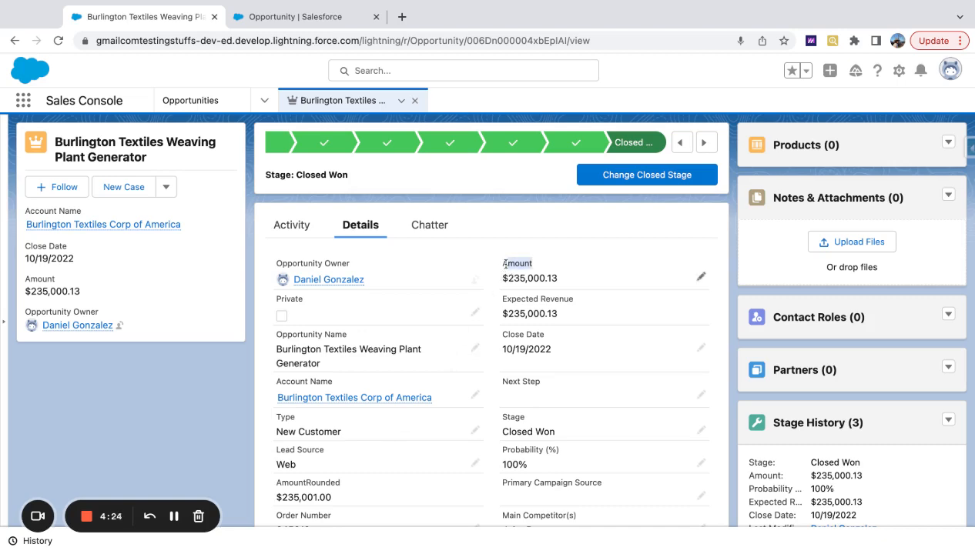
mouse_move(551, 292)
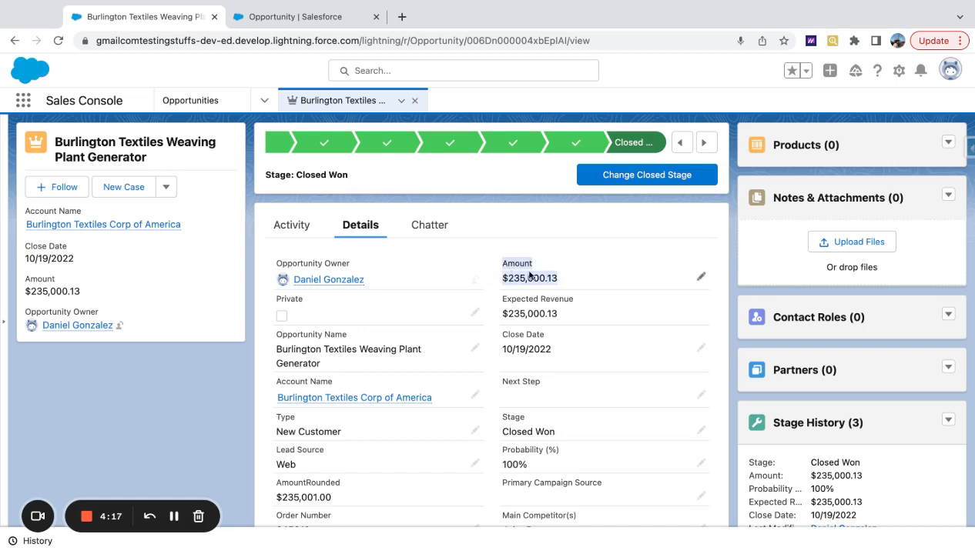
mouse_move(562, 285)
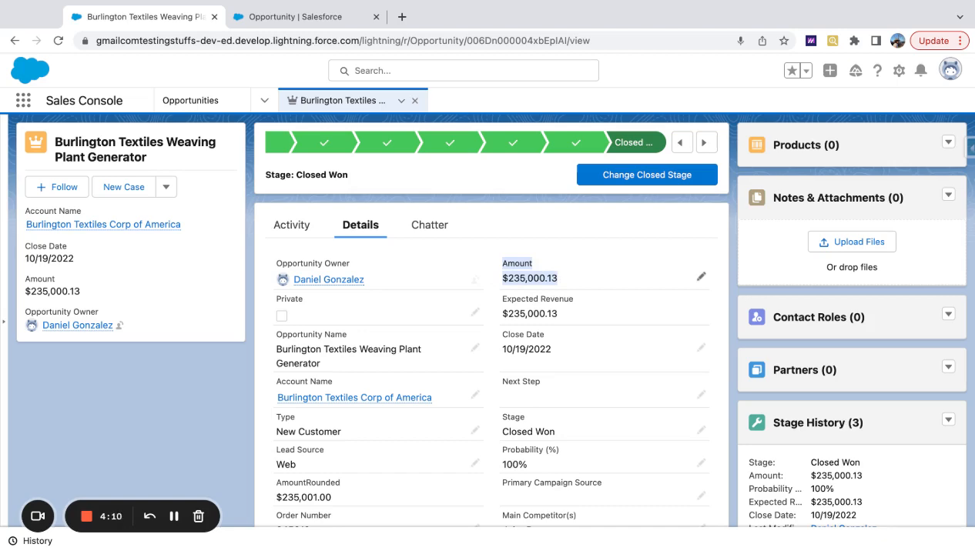
mouse_move(560, 283)
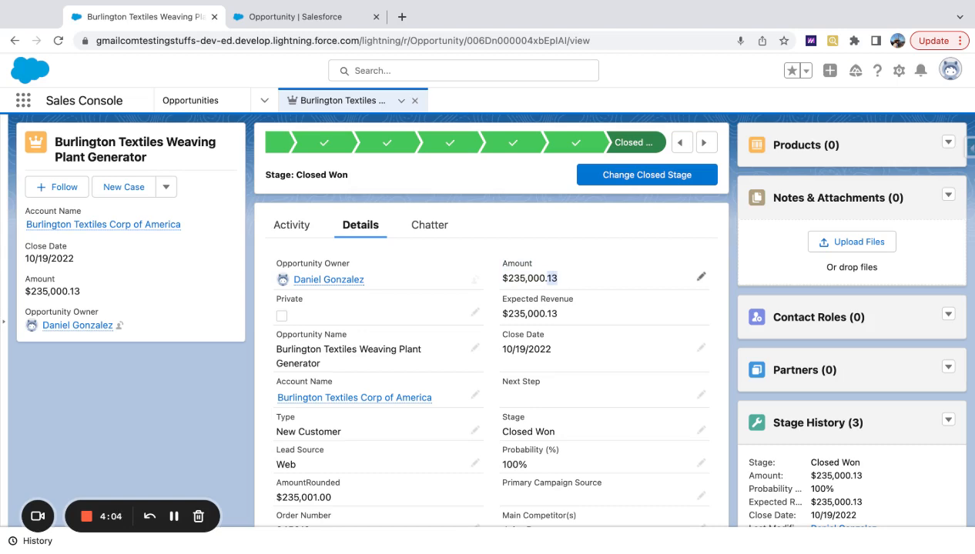
Return to the Opportunity object's Fields & Relationships list in Setup.
scroll("down", 3)
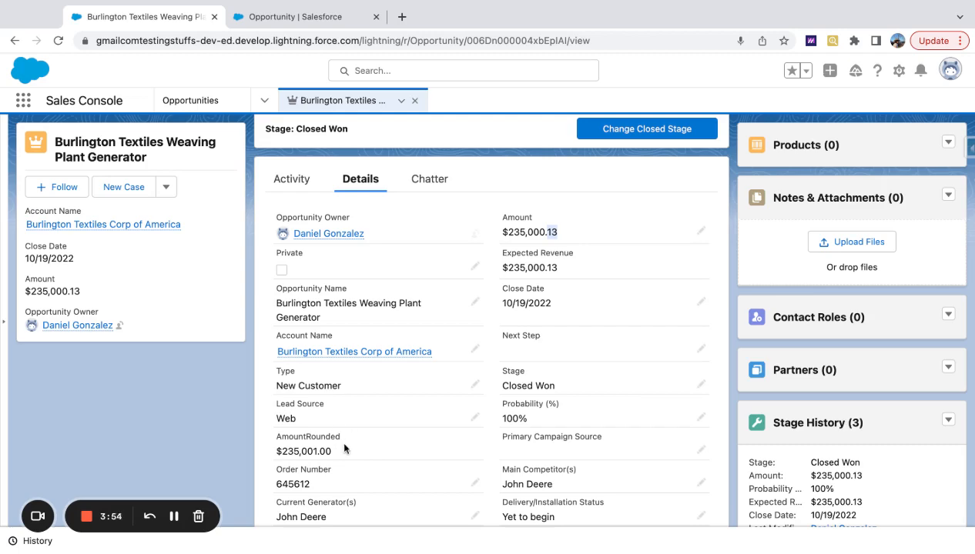
left_click(302, 17)
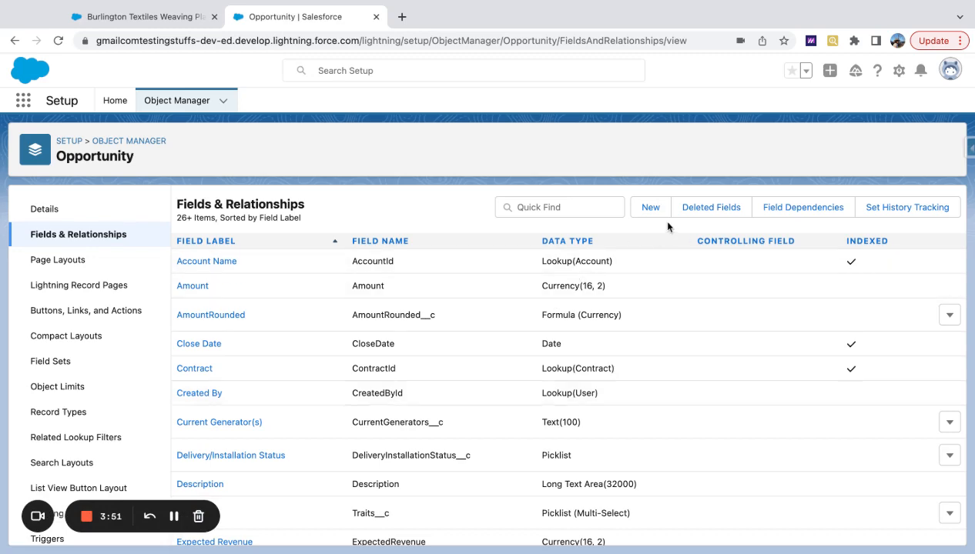
Filter the Opportunity fields by 'Amount' and open the AmountRounded field.
type("Amount")
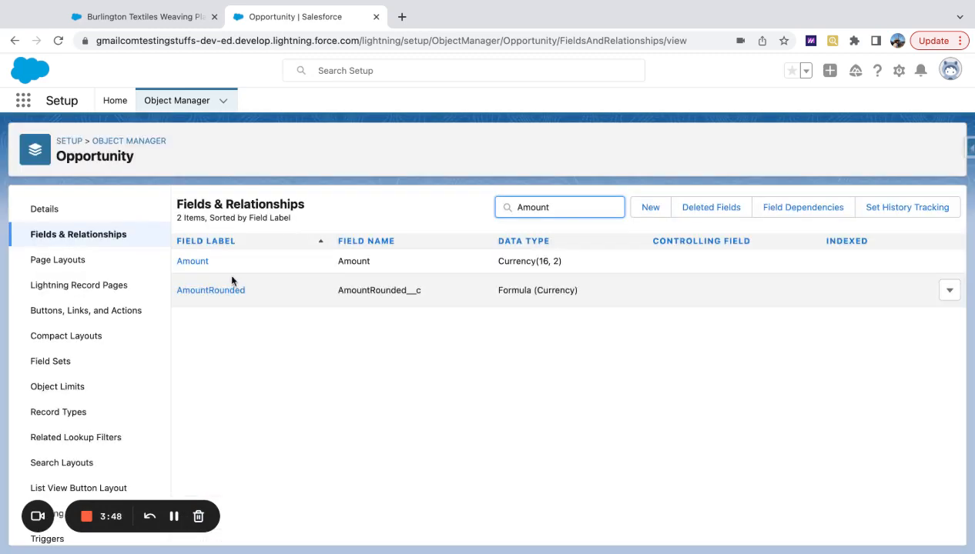
left_click(192, 261)
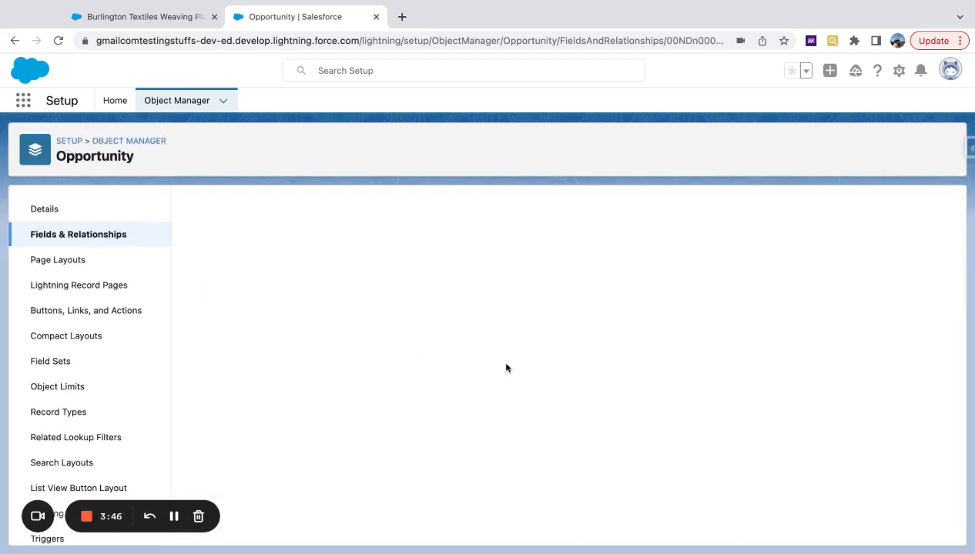
mouse_move(432, 276)
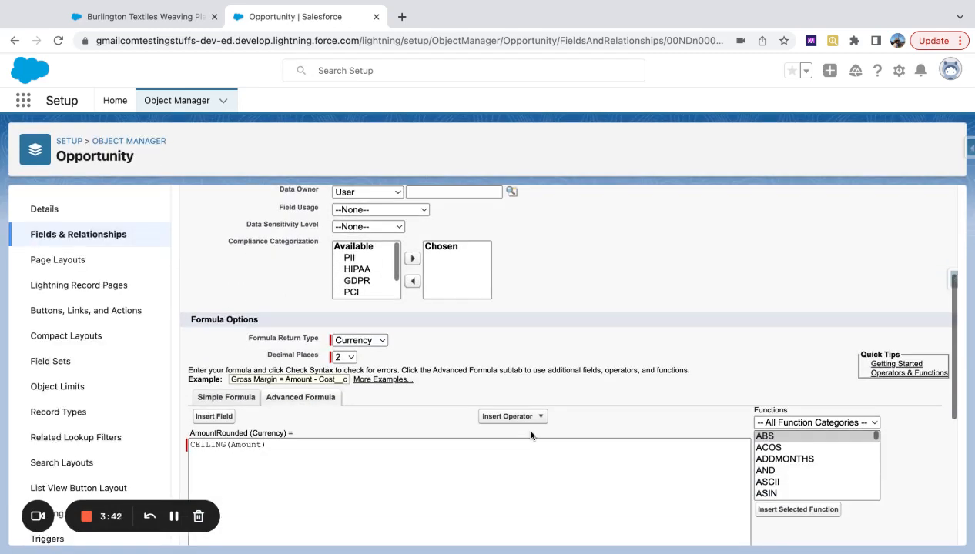
scroll("down", 3)
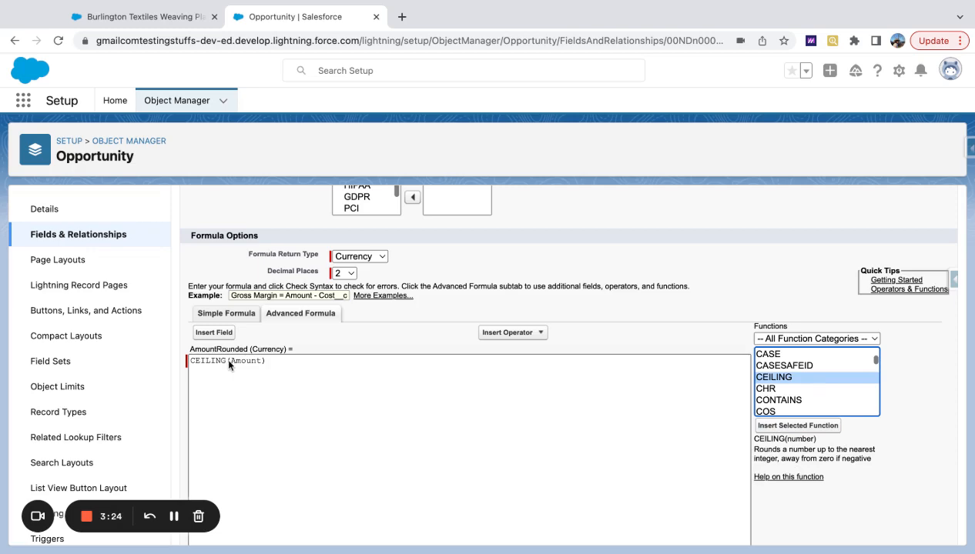
double_click(243, 362)
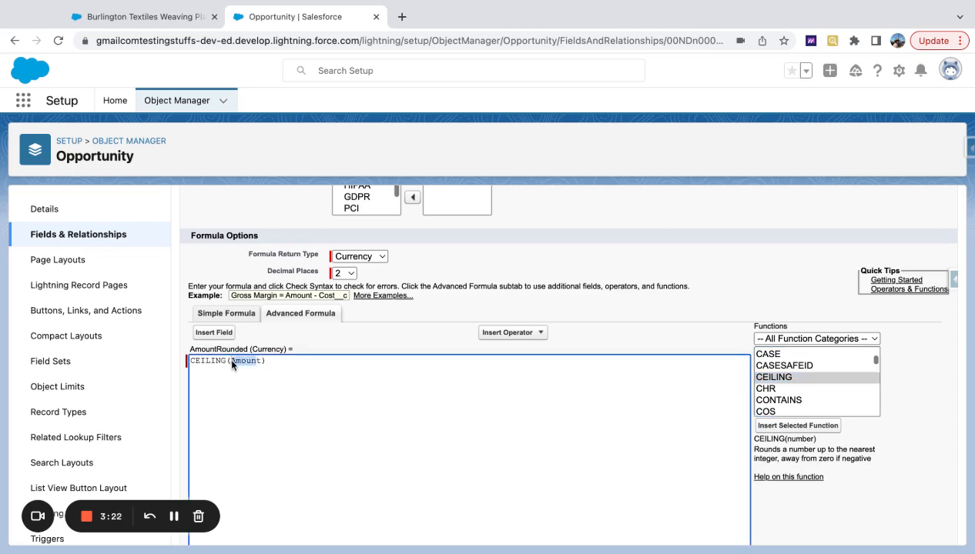
left_click(213, 331)
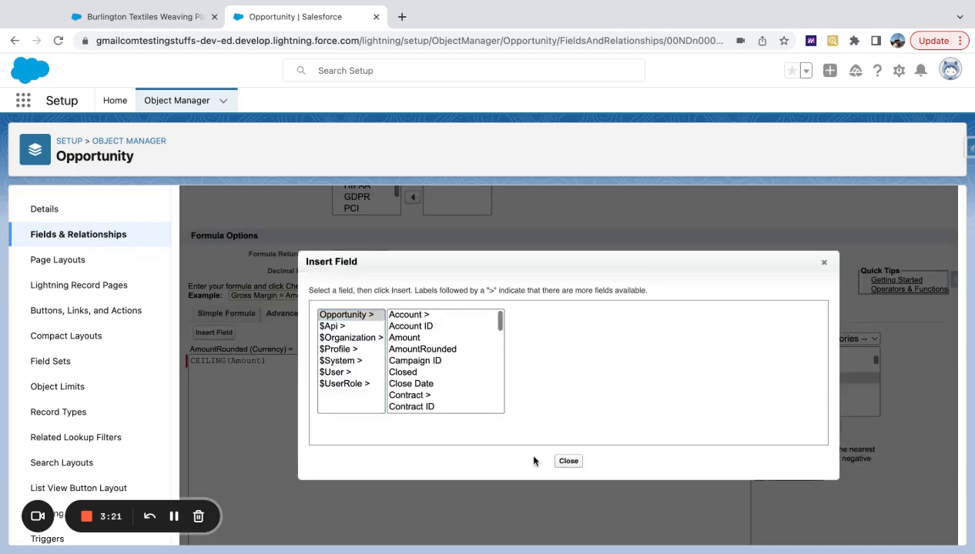
left_click(568, 461)
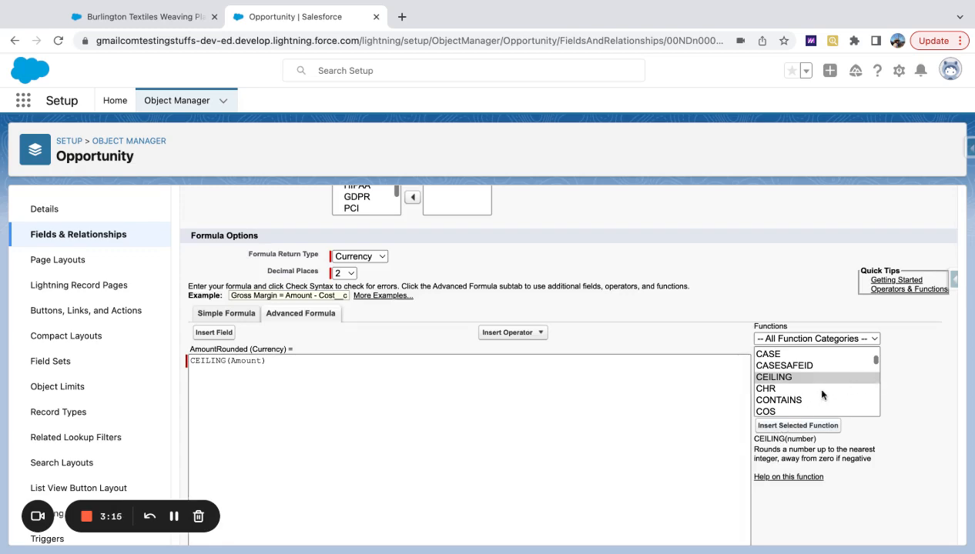
Swap CEILING for FLOOR in the AmountRounded formula, save, and return to the record.
scroll("down", 3)
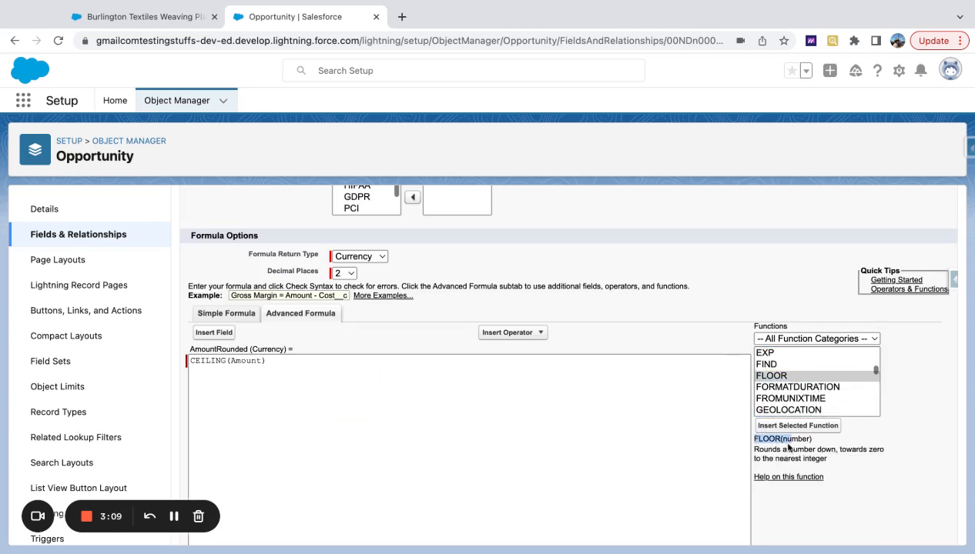
double_click(207, 361)
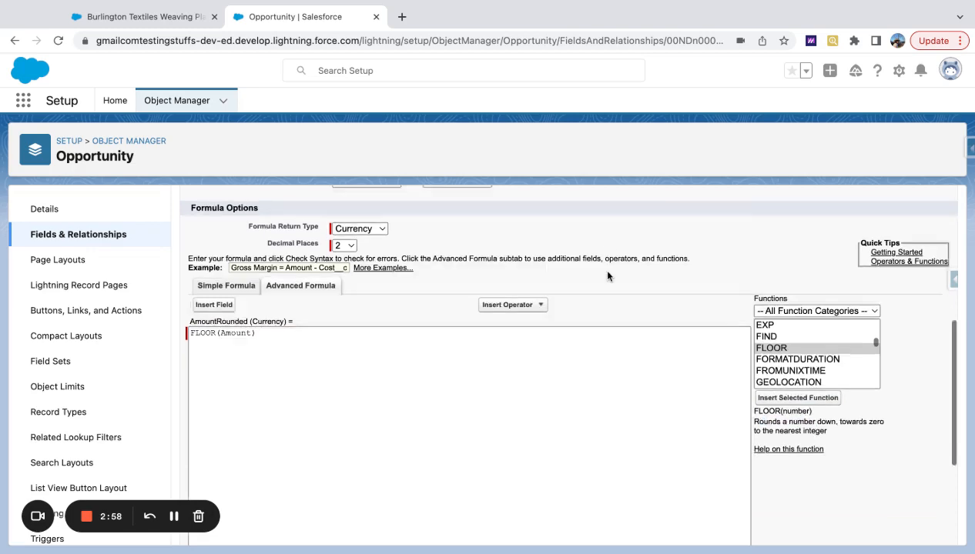
left_click(176, 101)
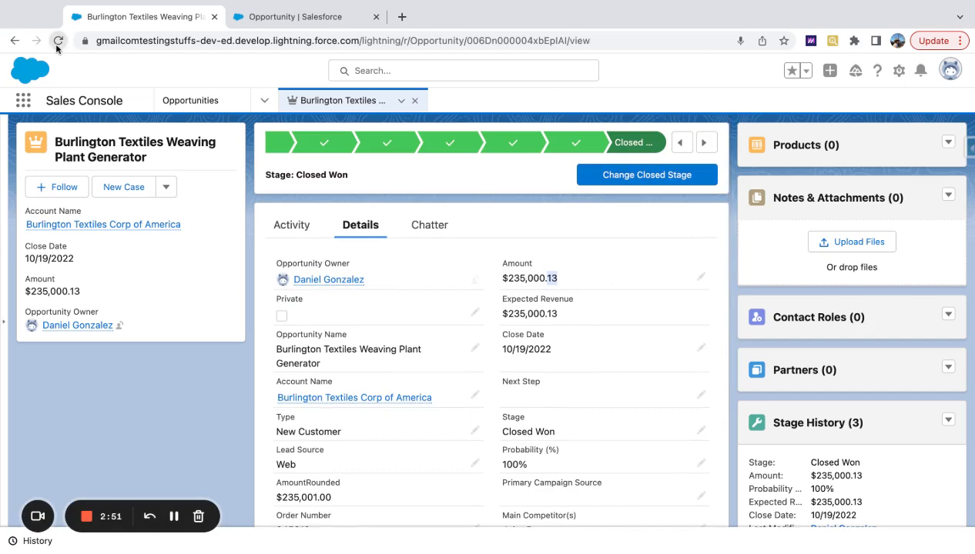
Reload the Burlington Textiles opportunity to show AmountRounded as $235,000.00.
left_click(59, 40)
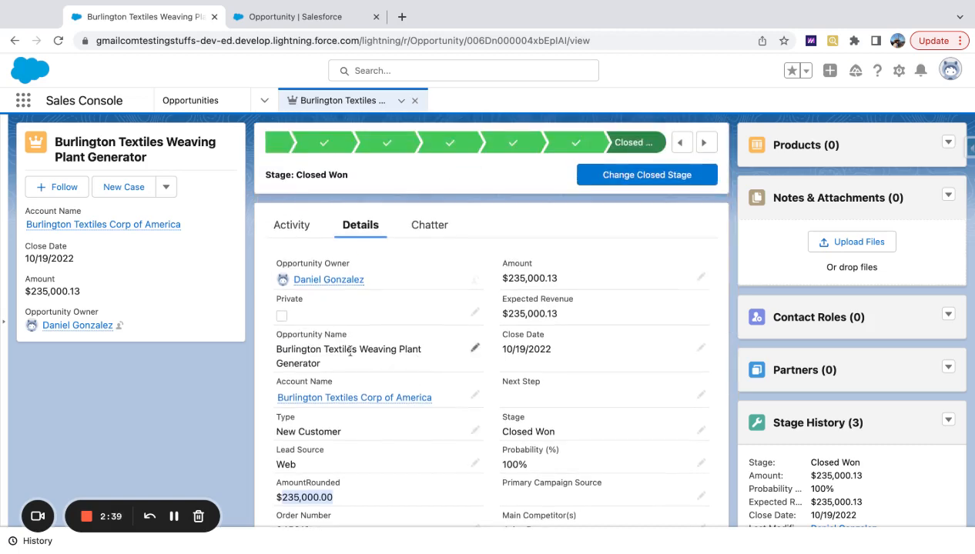
mouse_move(169, 310)
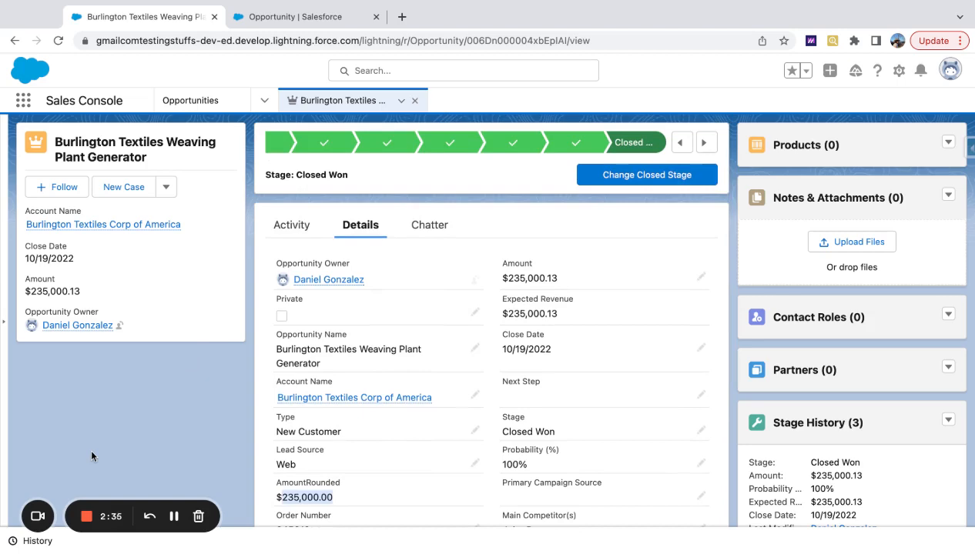
mouse_move(126, 510)
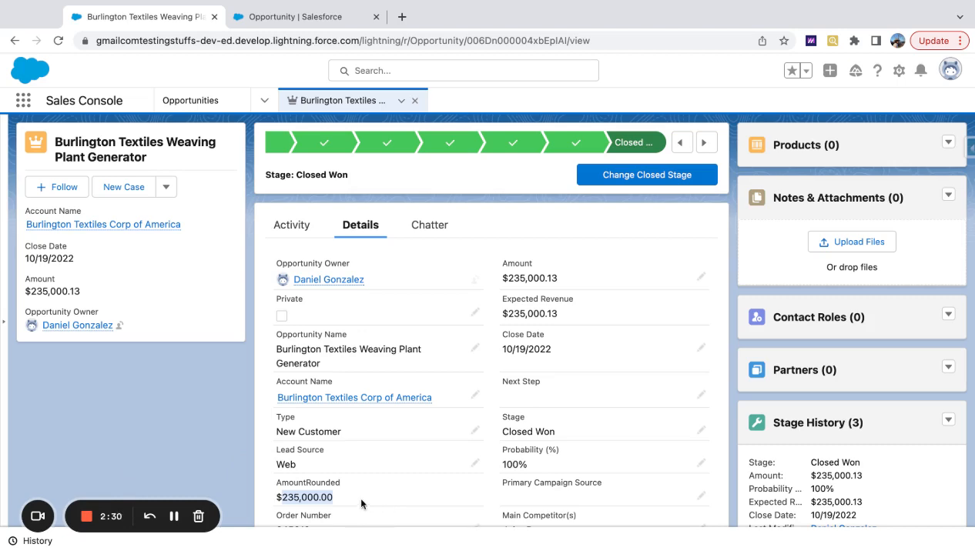
mouse_move(104, 478)
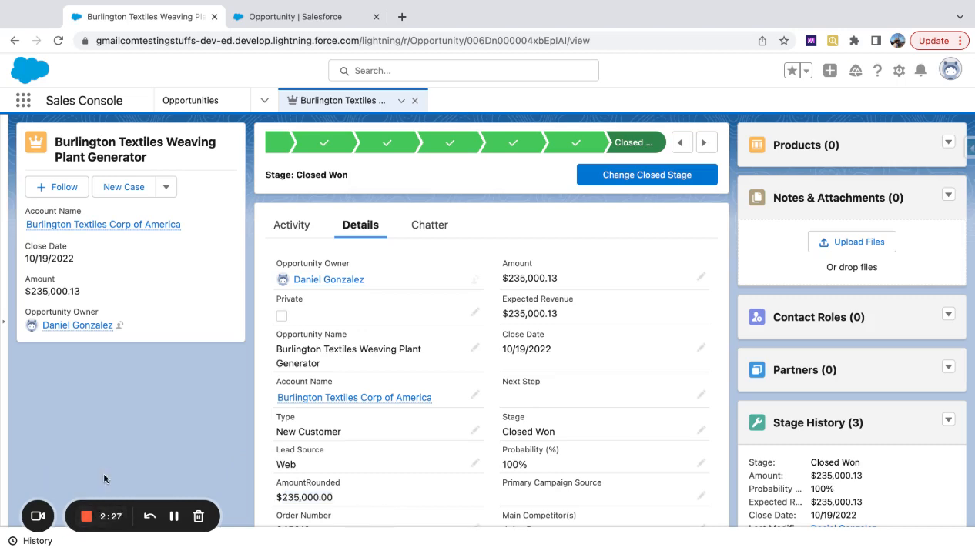